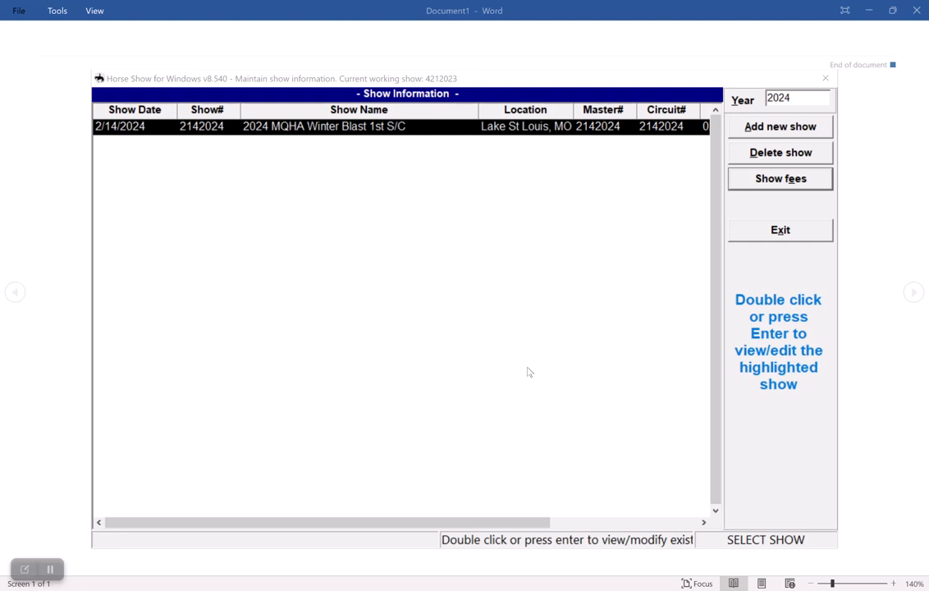
{"action": "mouse_move", "coordinate": [607, 308]}
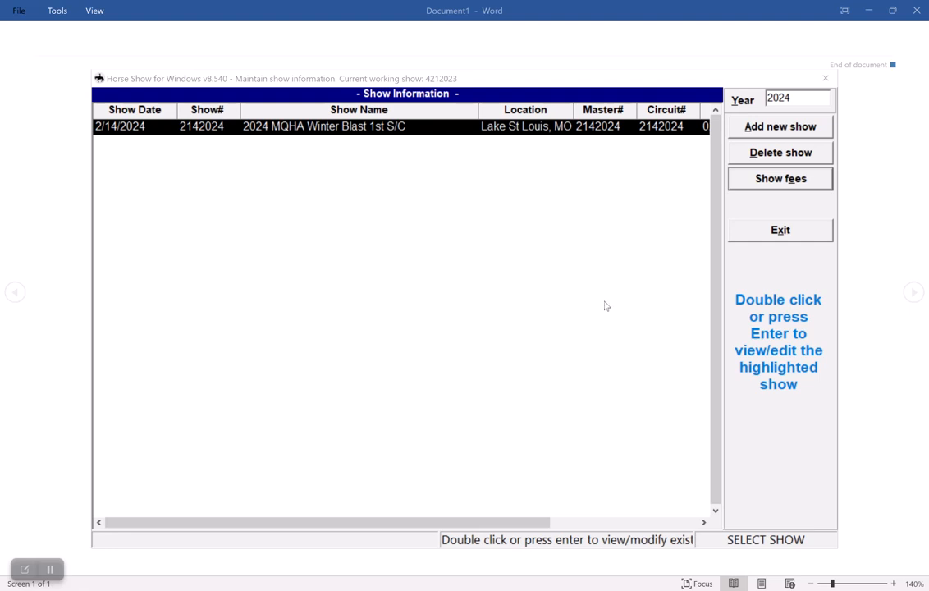
- Begin a new 2024 show from the show list's Add new show command
{"action": "left_click", "coordinate": [779, 127]}
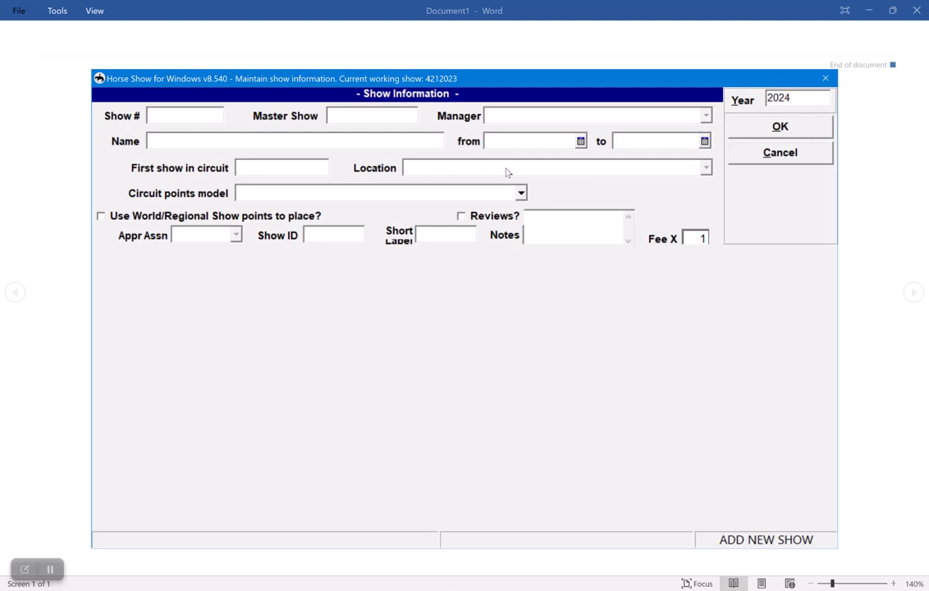
- Enter Show # 02152024, manager Topline Event Management, name 2024 MQHA Winter Blast S/C 2
{"action": "type", "text": "02"}
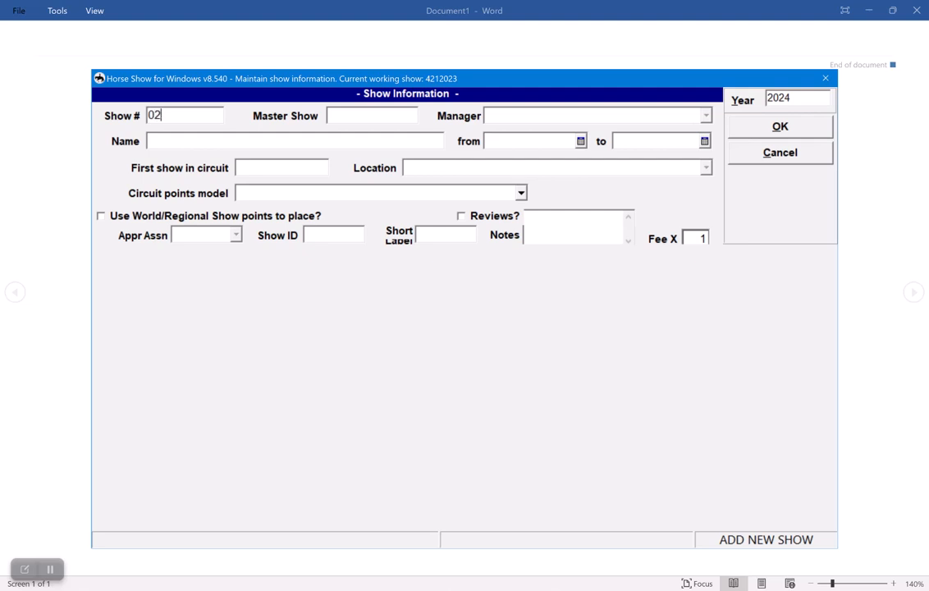
{"action": "type", "text": "152024"}
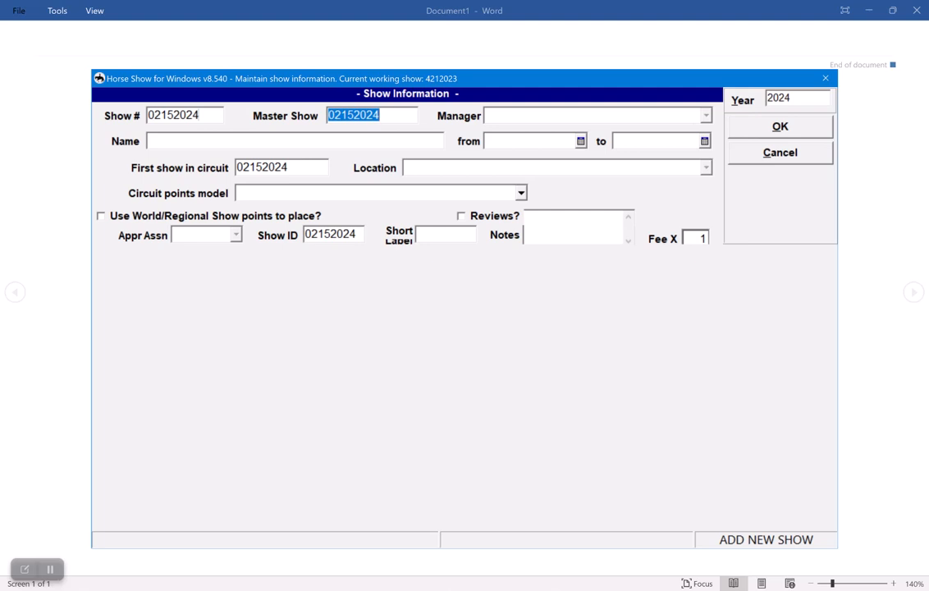
{"action": "left_click", "coordinate": [591, 115]}
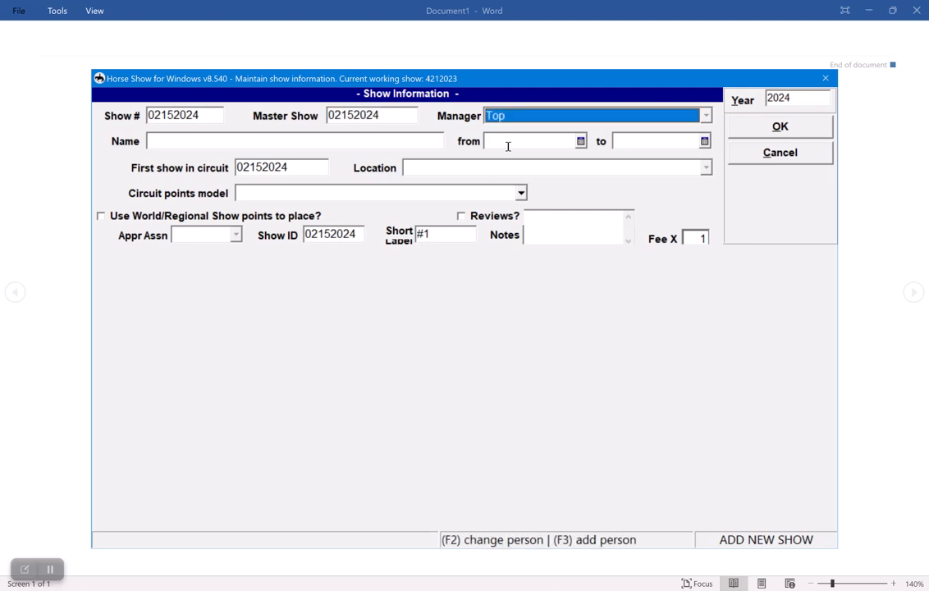
{"action": "type", "text": "2024"}
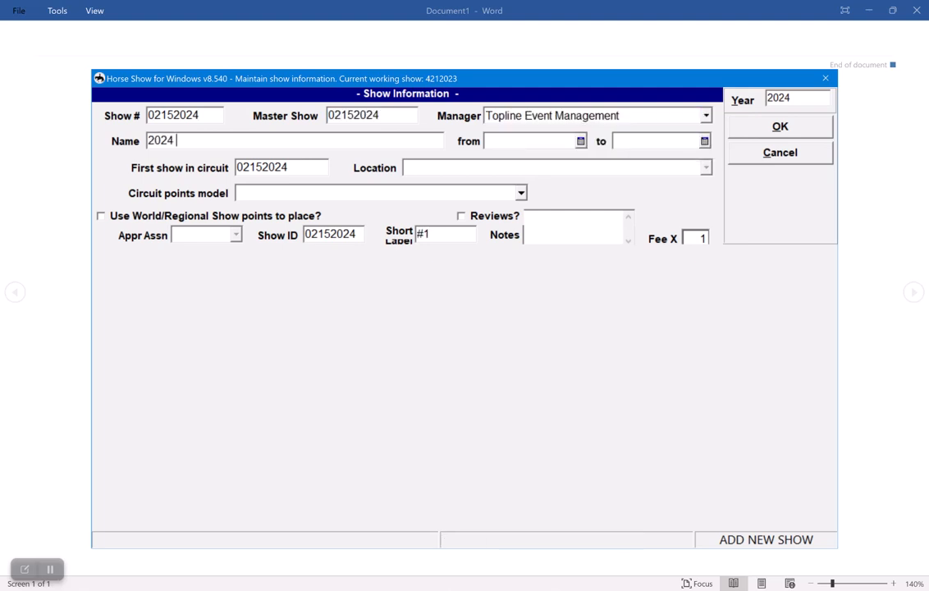
{"action": "type", "text": "MQHA Winter Bl"}
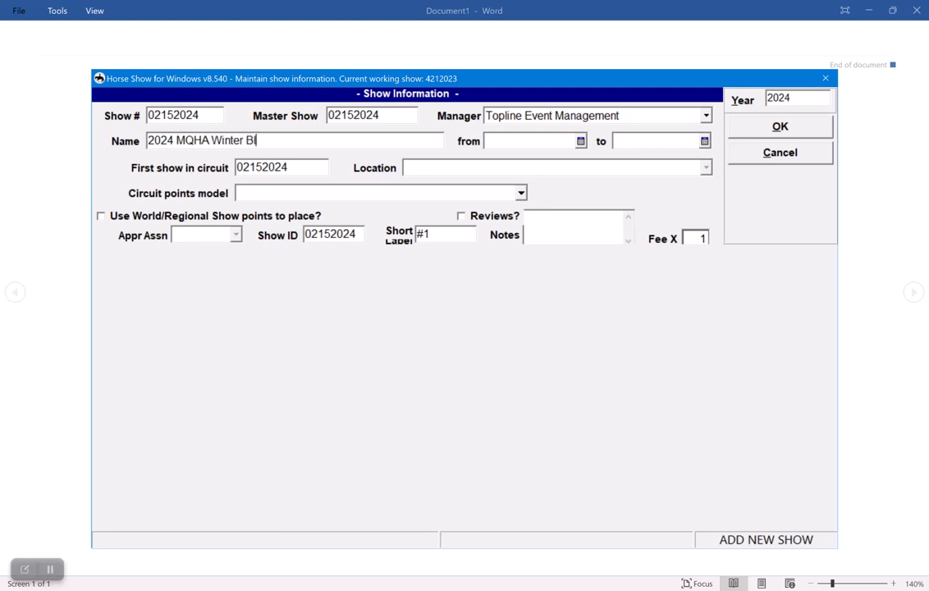
{"action": "type", "text": "ast"}
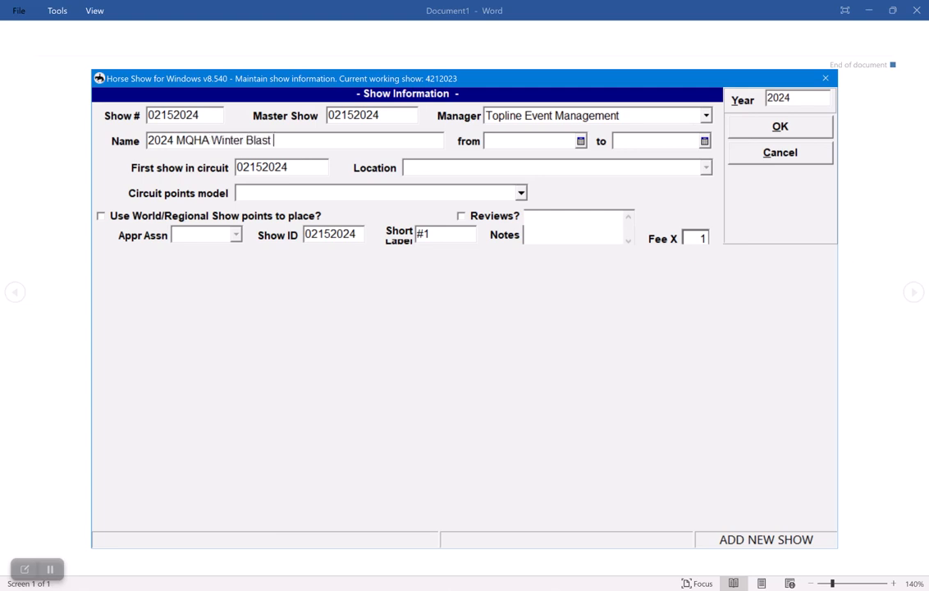
{"action": "type", "text": "S/C 2"}
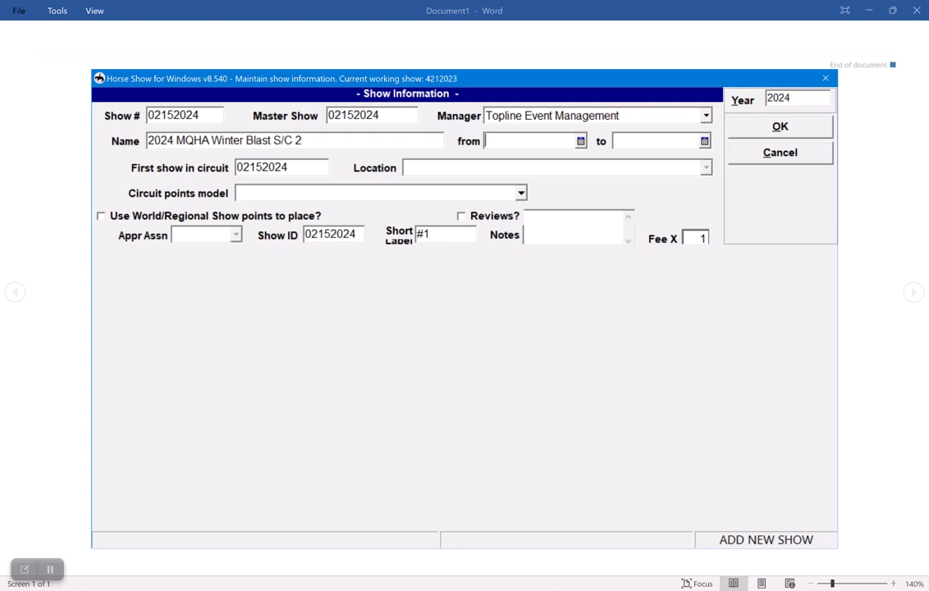
- Set dates 02/15/2024–02/18/2024, location Lake St Louis, short label S/C 2 and Fee X 2
{"action": "type", "text": "02/15/2024"}
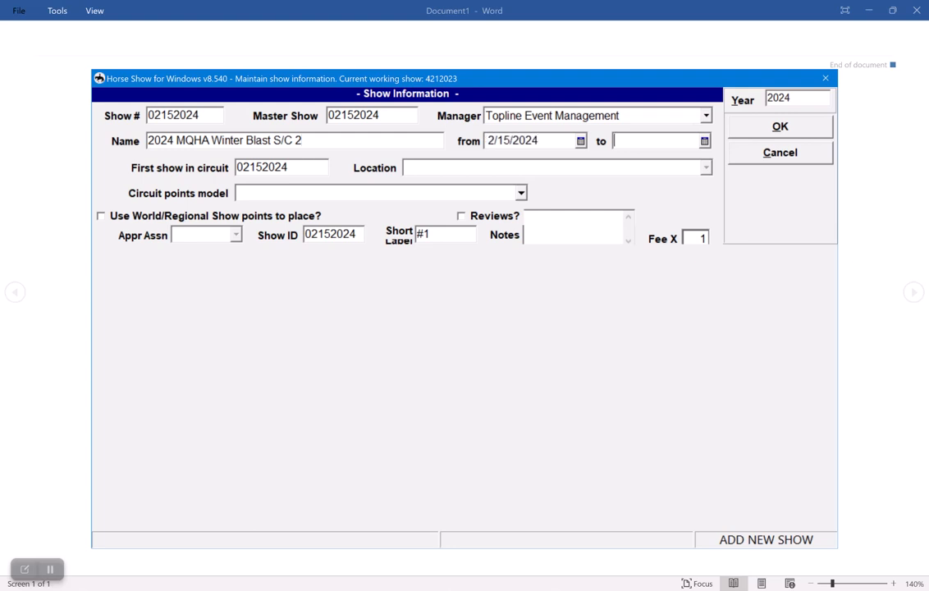
{"action": "type", "text": "02/1"}
{"action": "left_click", "coordinate": [280, 167]}
{"action": "type", "text": "02142024"}
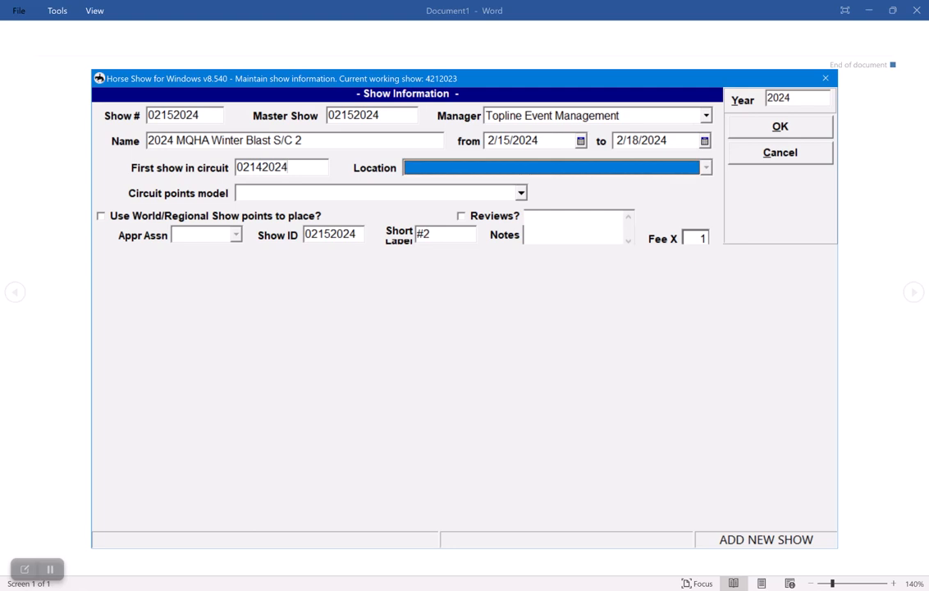
{"action": "type", "text": "Lake St Louis, MO"}
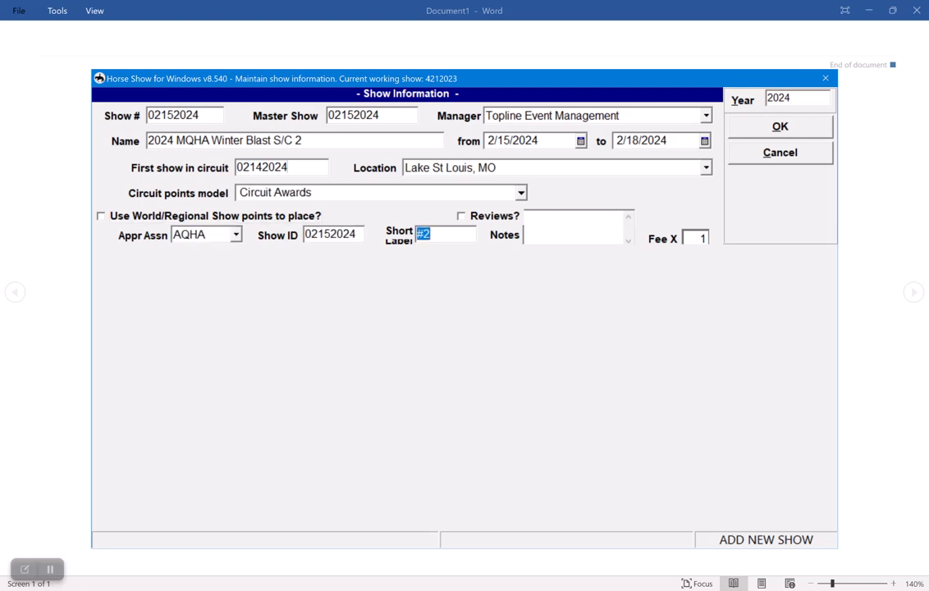
{"action": "type", "text": "S/C 2"}
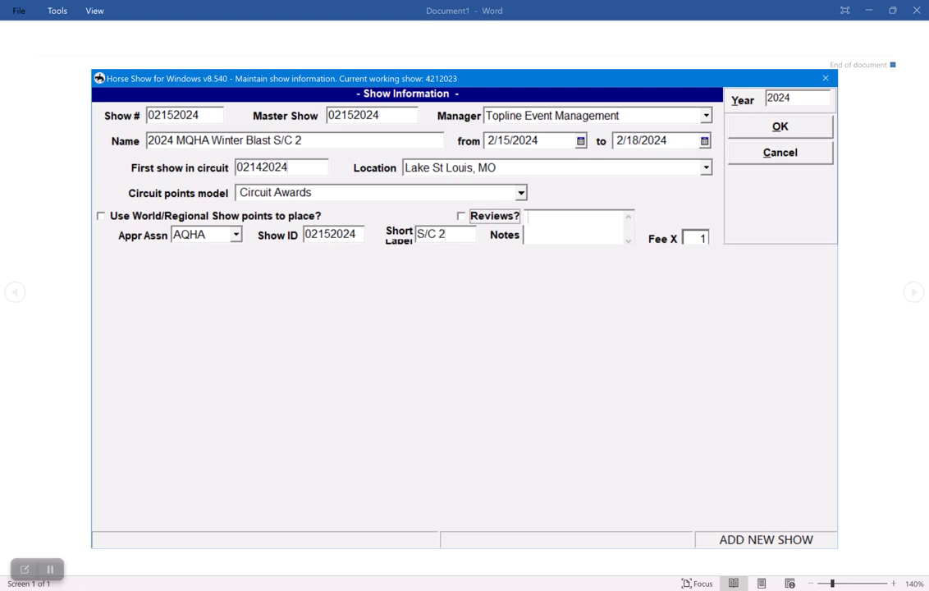
{"action": "type", "text": "2"}
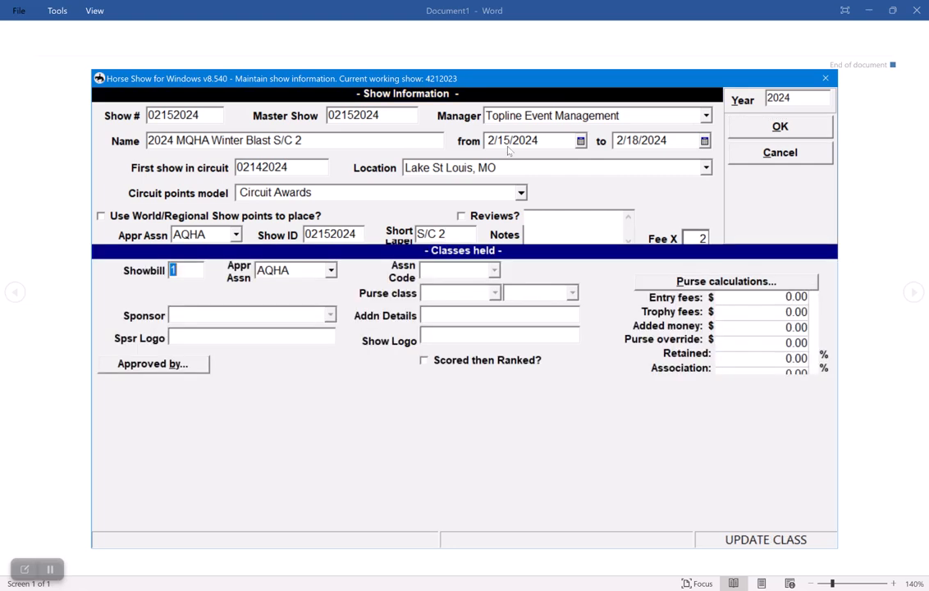
- Save the Winter Blast S/C 2 show with OK and return to the main menu
{"action": "left_click", "coordinate": [778, 125]}
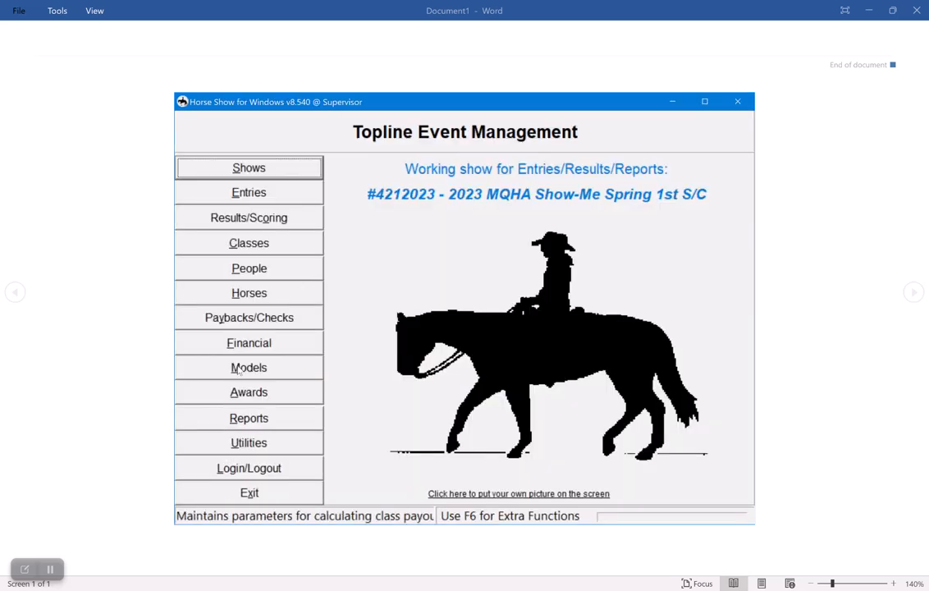
- Use Duplicate Classes/Entries to copy 2024 show 2142024's classes into 2152024, declining more shows
{"action": "left_click", "coordinate": [249, 444]}
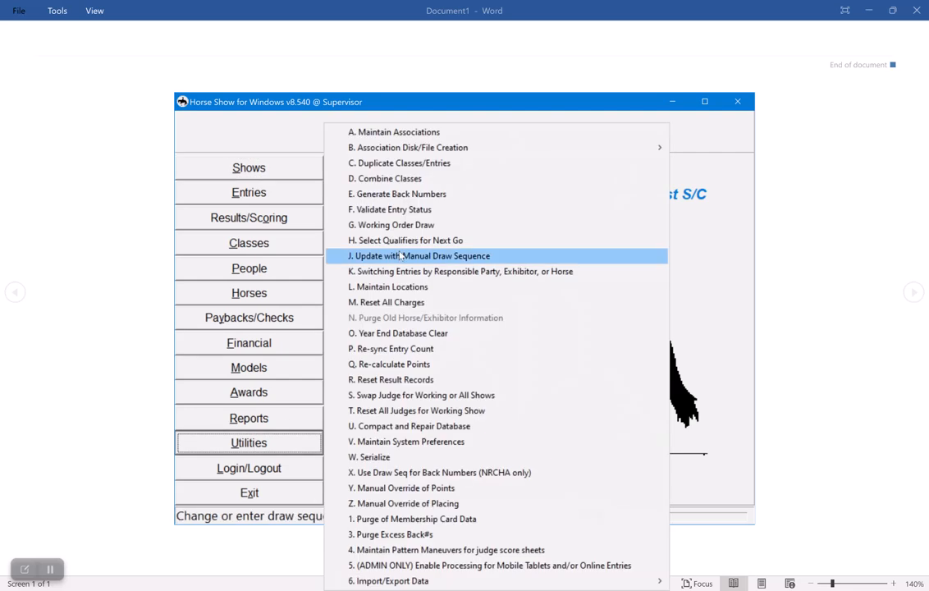
{"action": "left_click", "coordinate": [400, 162]}
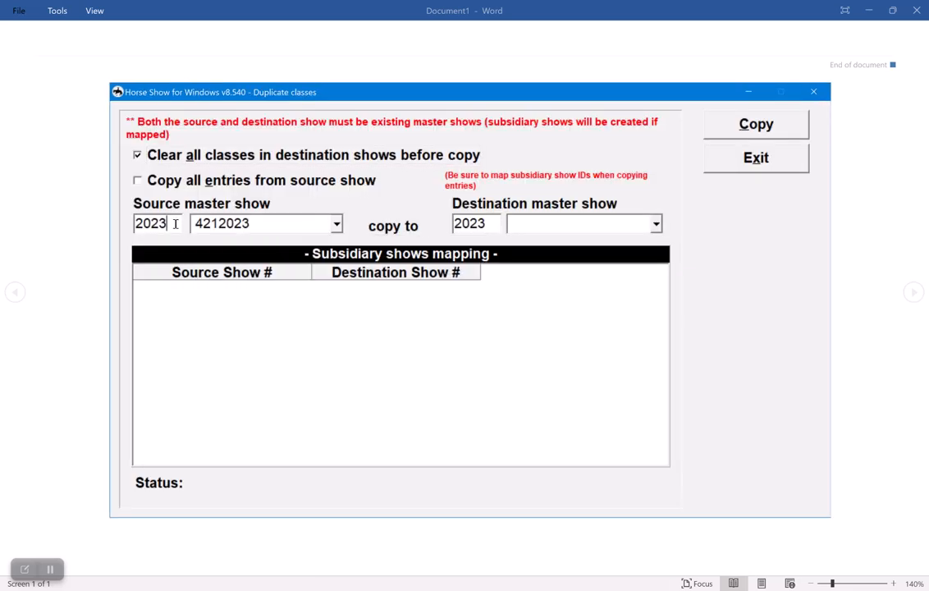
{"action": "type", "text": "2024"}
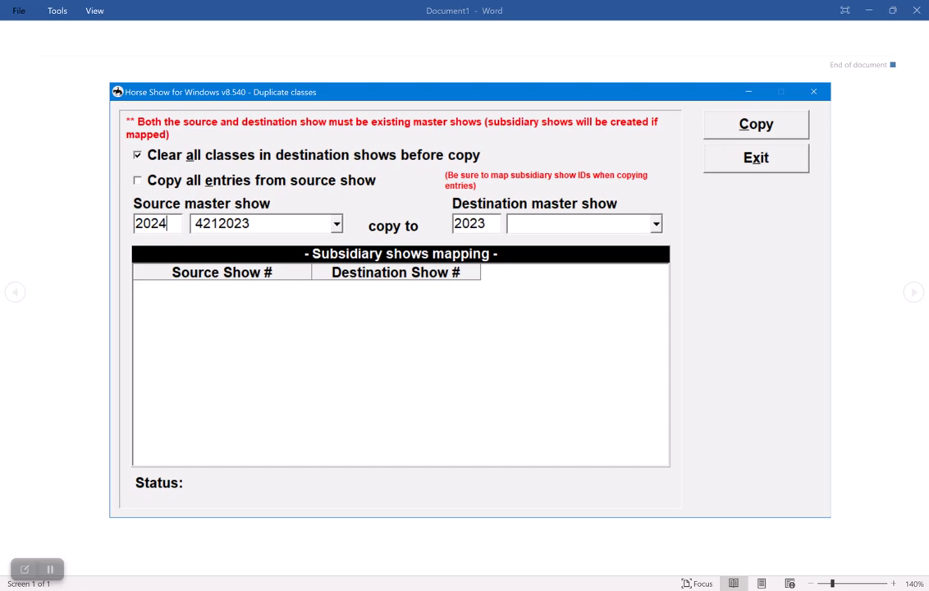
{"action": "left_click", "coordinate": [335, 224]}
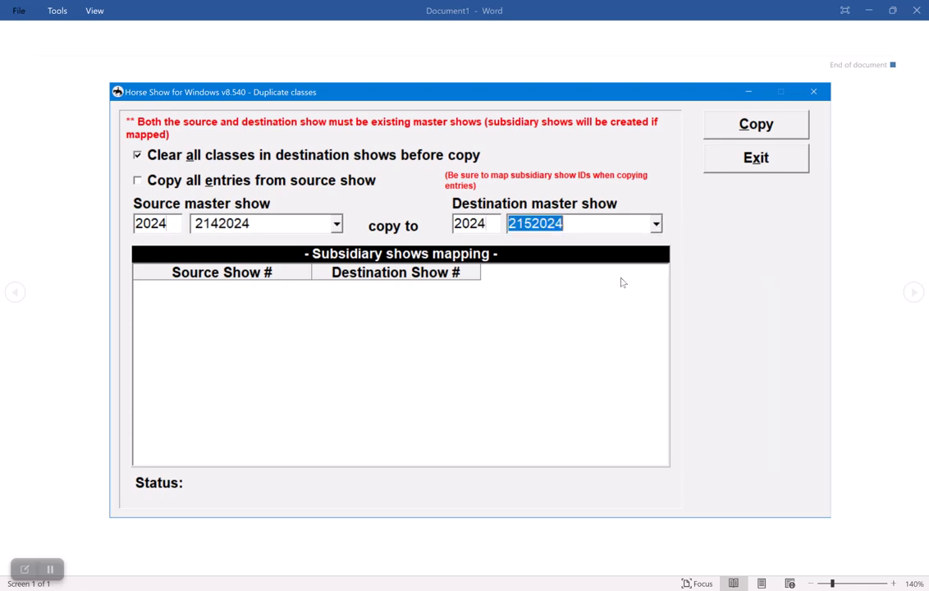
{"action": "left_click", "coordinate": [756, 125]}
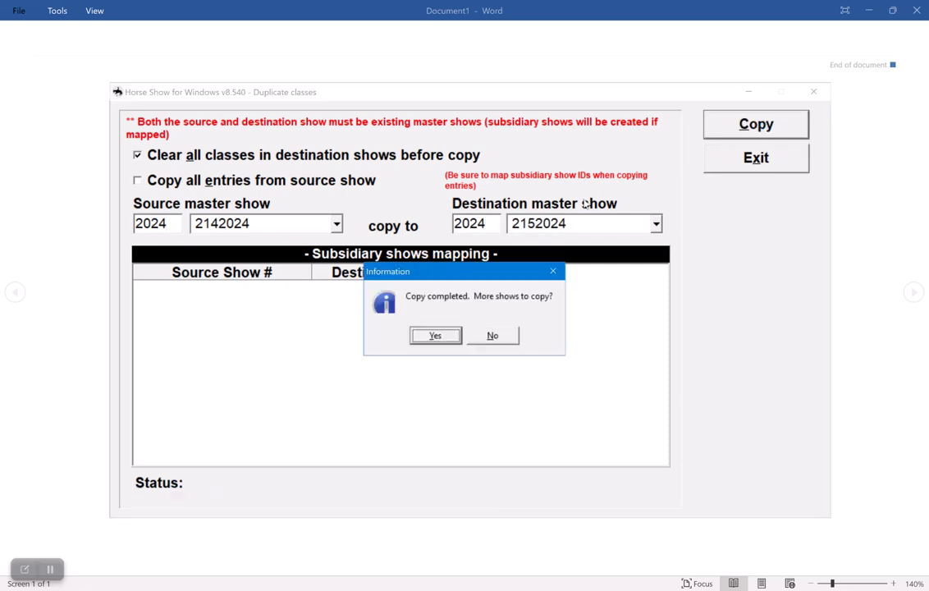
{"action": "left_click", "coordinate": [493, 335]}
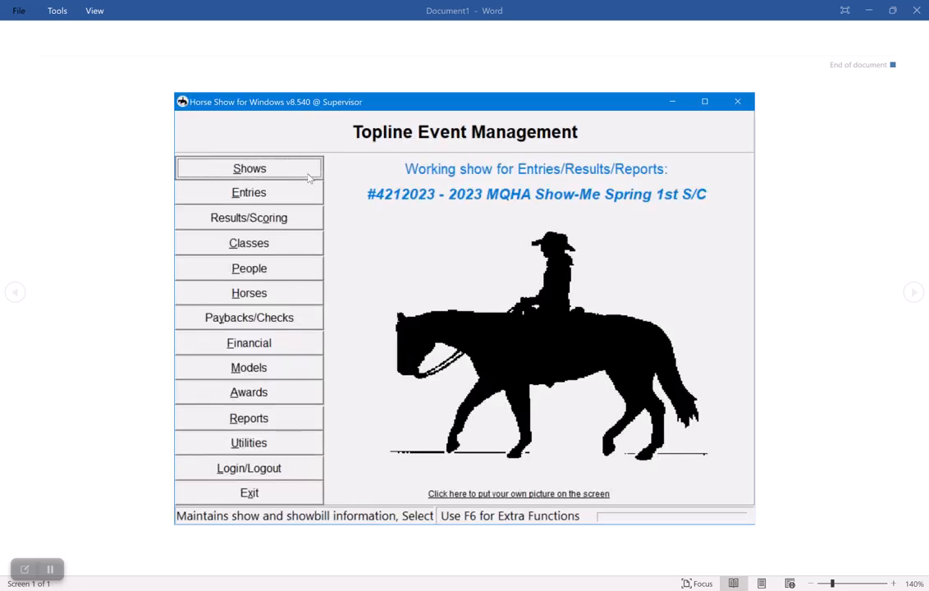
- Check both Winter Blast masters in the 2024 show list, then start another new show
{"action": "left_click", "coordinate": [250, 167]}
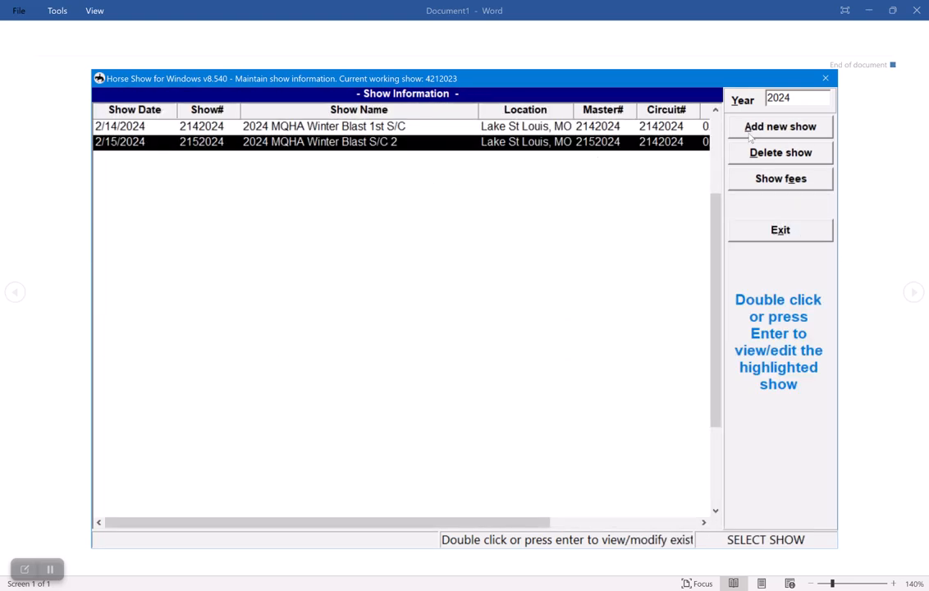
{"action": "left_click", "coordinate": [780, 125]}
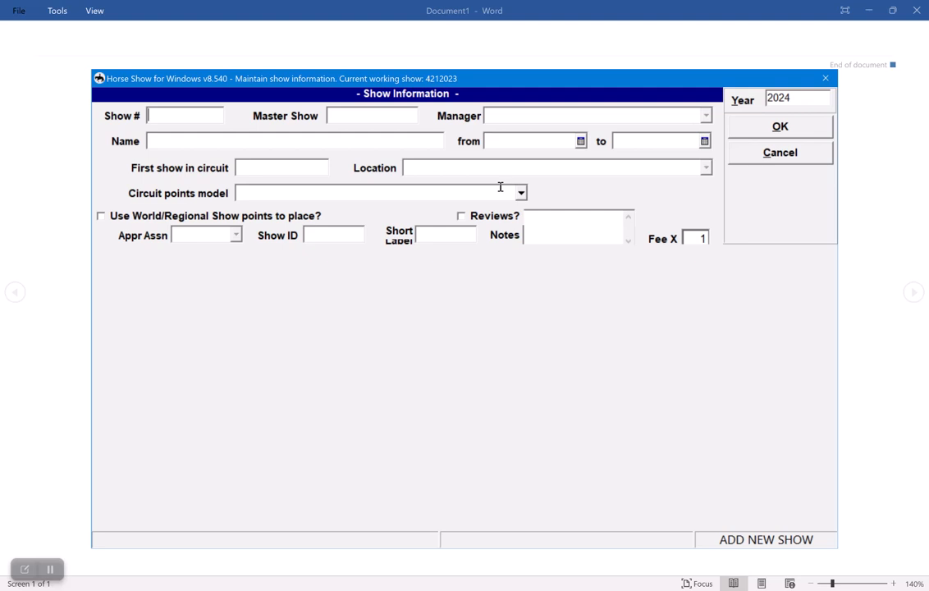
- Enter show 912345 under master 02142024 and include the L1 Trail class
{"action": "type", "text": "912345"}
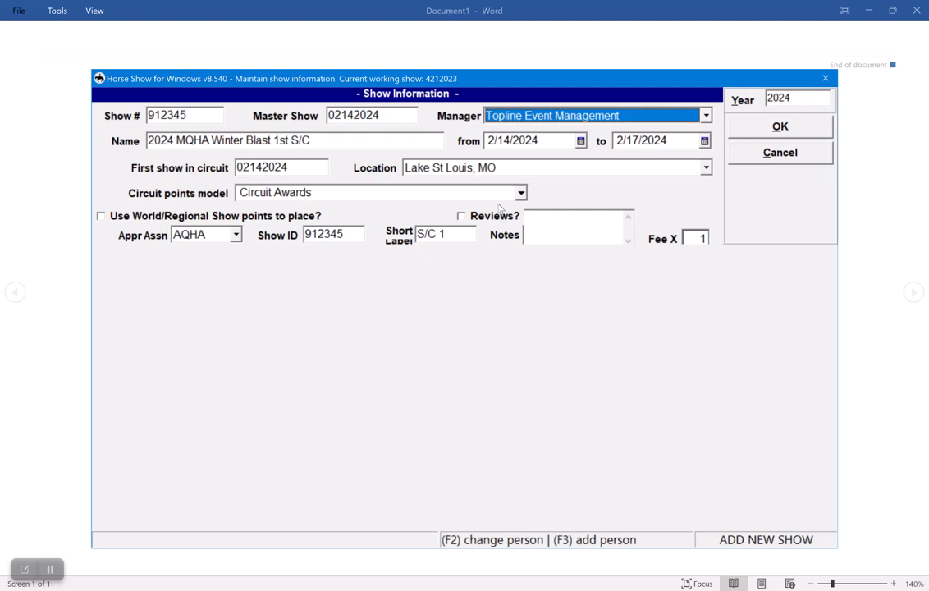
{"action": "mouse_move", "coordinate": [509, 246]}
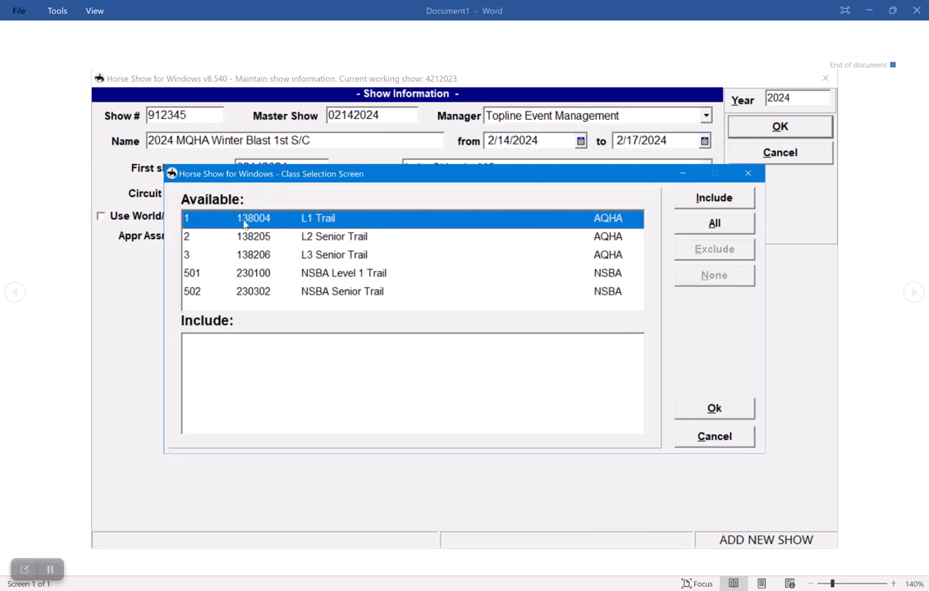
{"action": "left_click", "coordinate": [712, 224]}
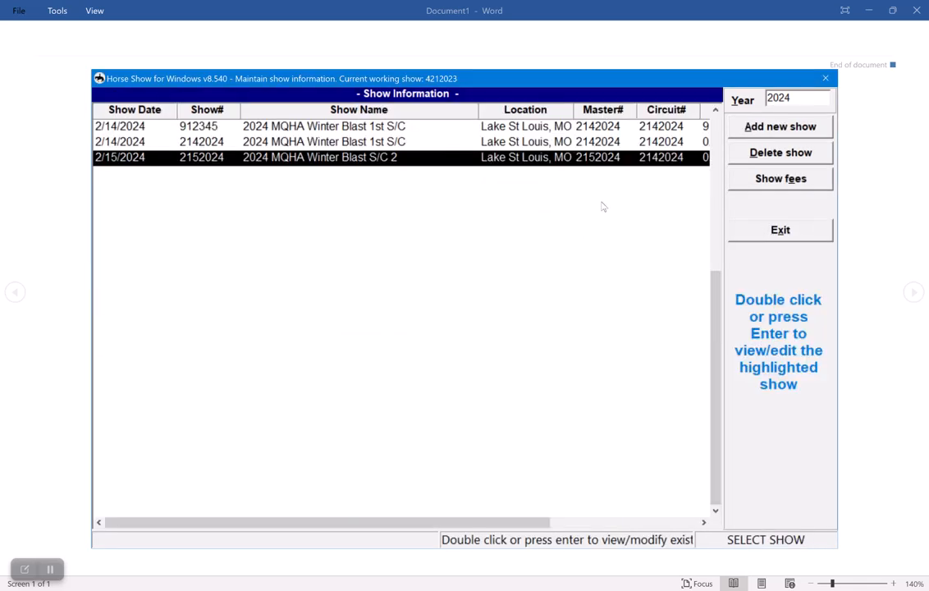
{"action": "mouse_move", "coordinate": [778, 126]}
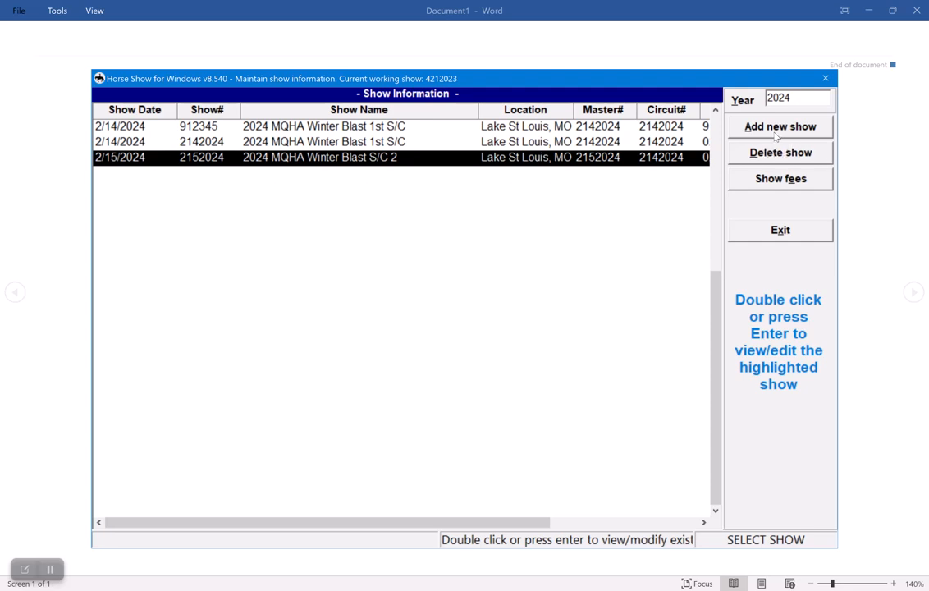
- Enter show 912346 under master 02142024 and save its show details
{"action": "left_click", "coordinate": [779, 124]}
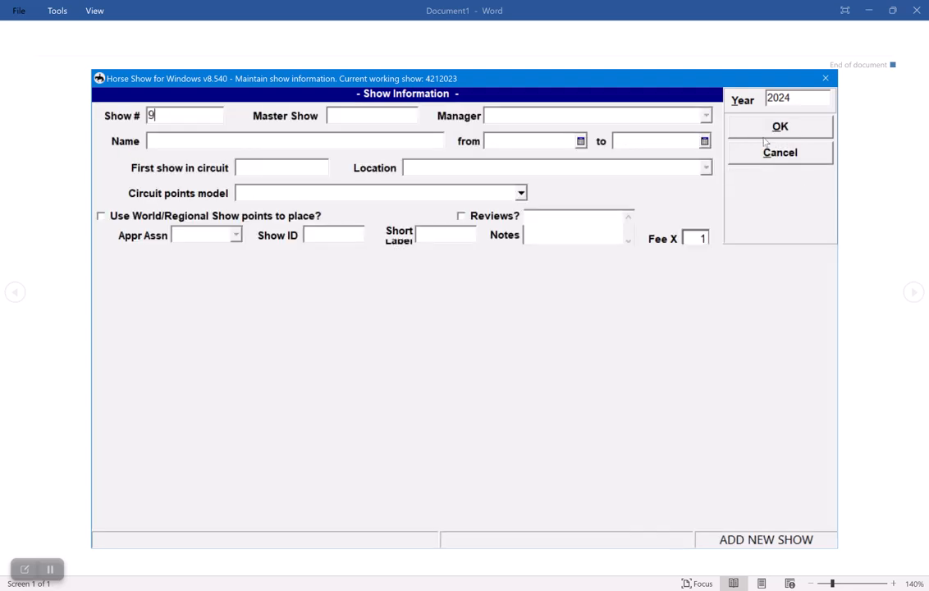
{"action": "type", "text": "12346"}
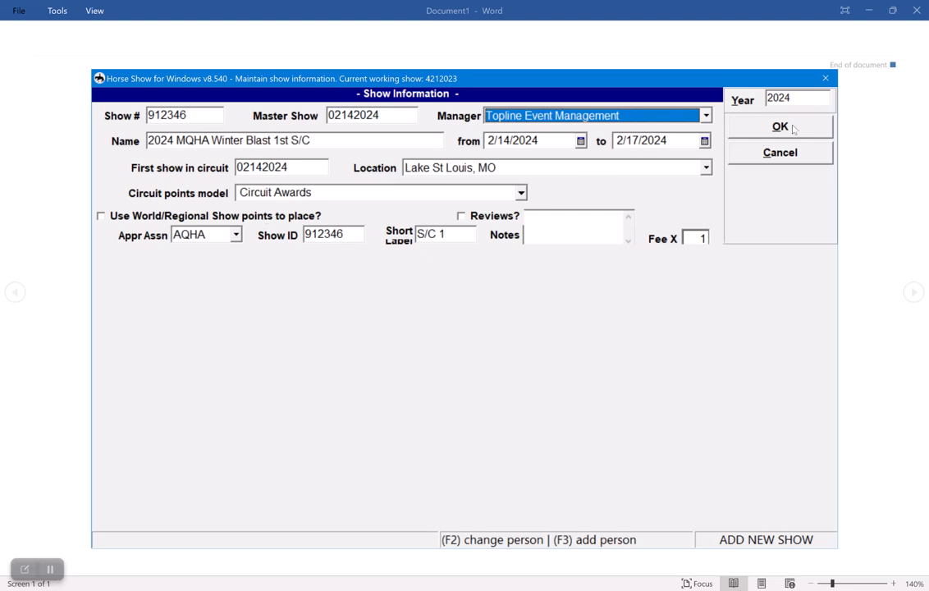
{"action": "left_click", "coordinate": [778, 127]}
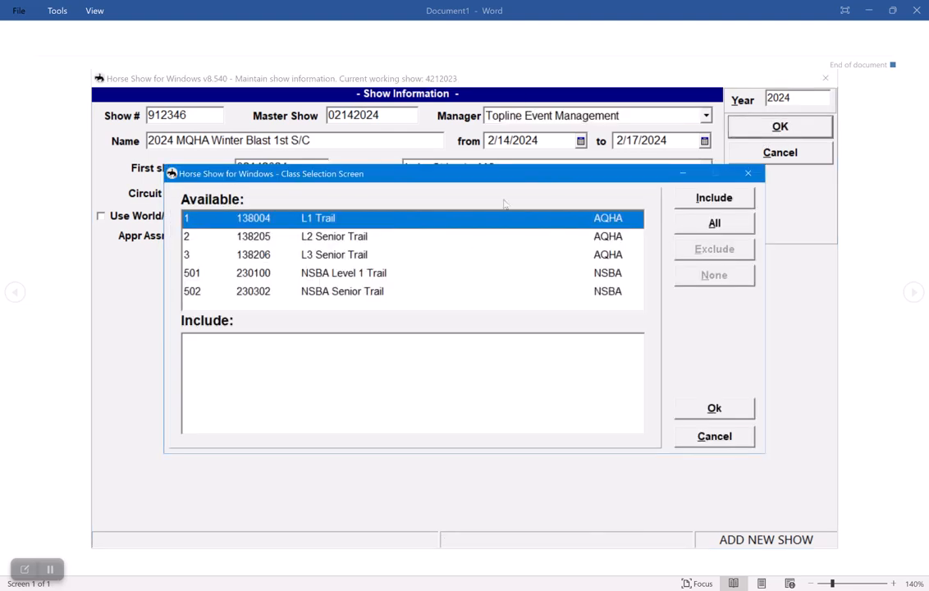
- Include L1 Trail, L2 Senior Trail and L3 Senior Trail, then return to the show list
{"action": "left_click", "coordinate": [713, 197]}
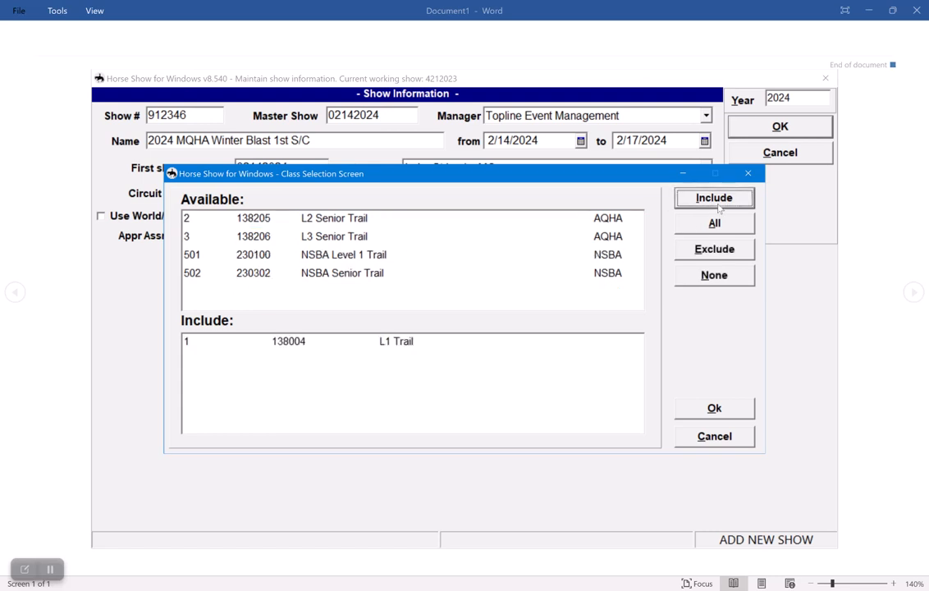
{"action": "left_click", "coordinate": [712, 197]}
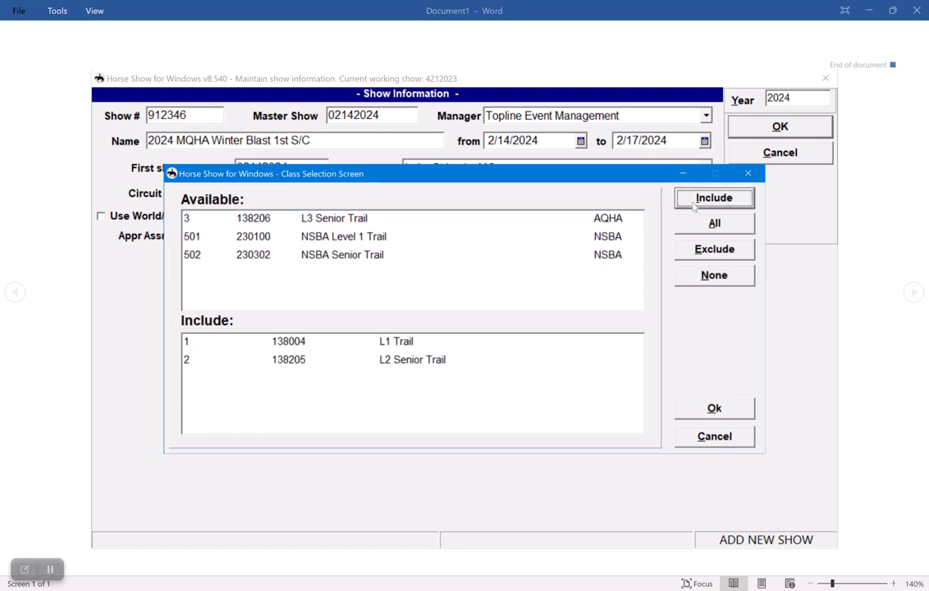
{"action": "left_click", "coordinate": [712, 197]}
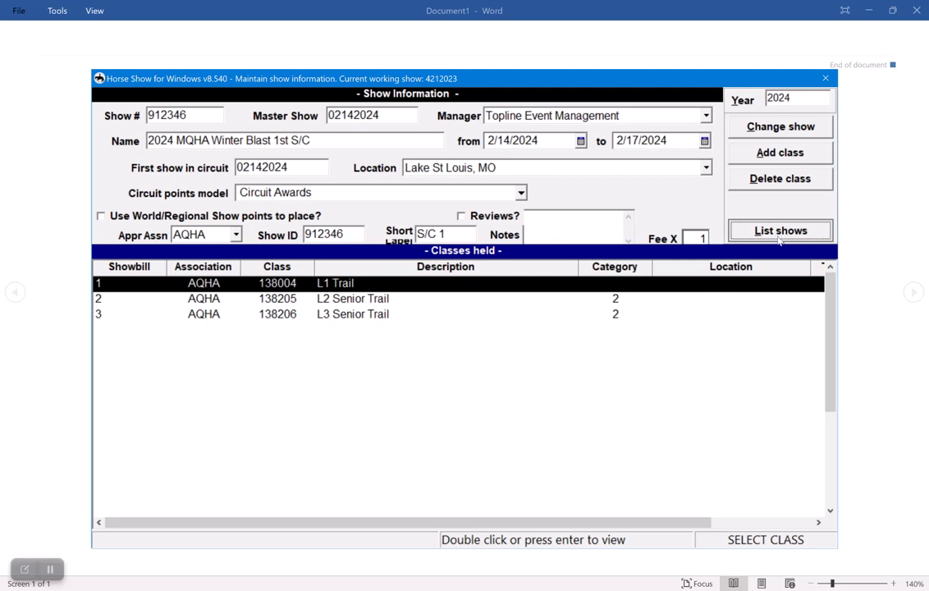
{"action": "mouse_move", "coordinate": [780, 230]}
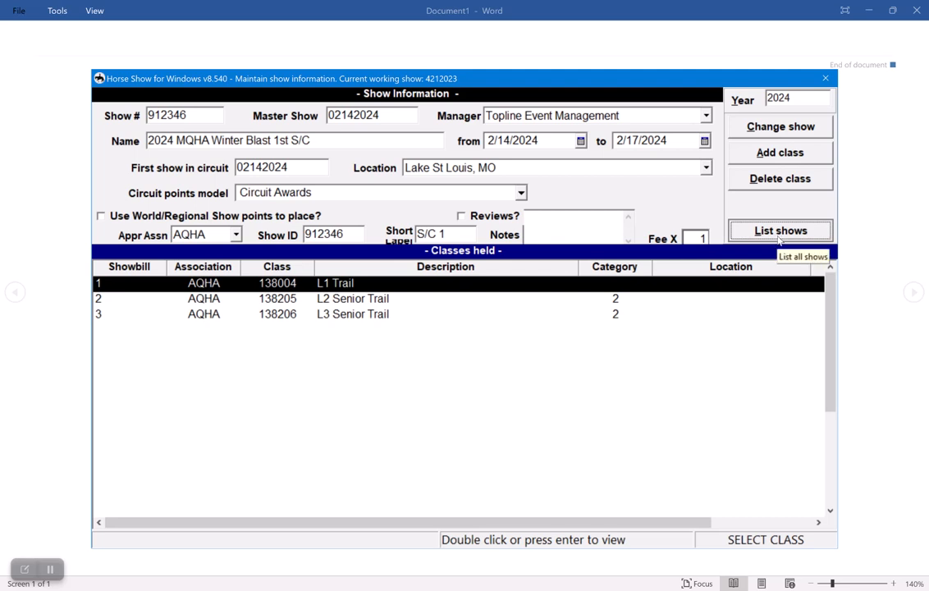
{"action": "left_click", "coordinate": [780, 230]}
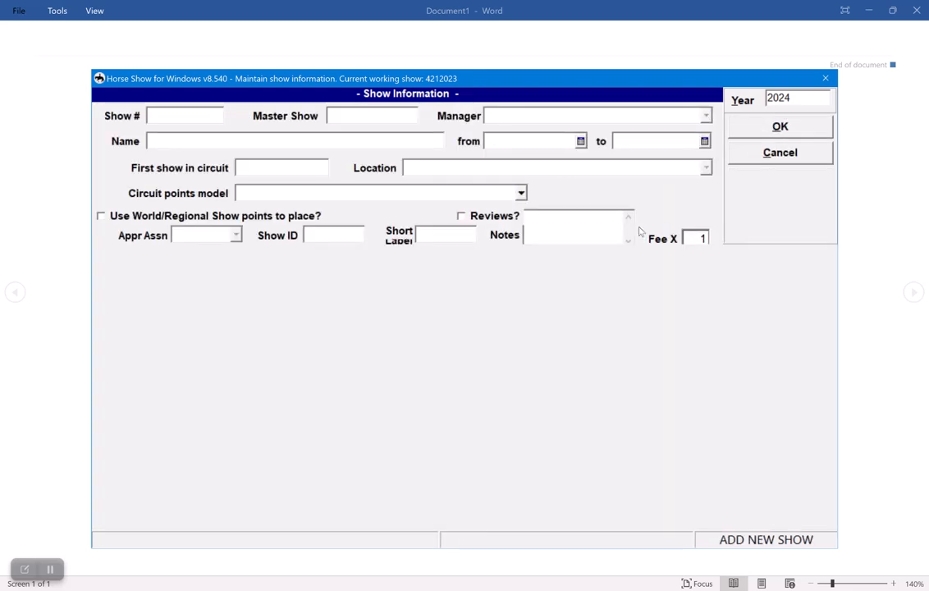
- Enter show 912347 under master 02152024, save it with its classes, and start another show
{"action": "type", "text": "0"}
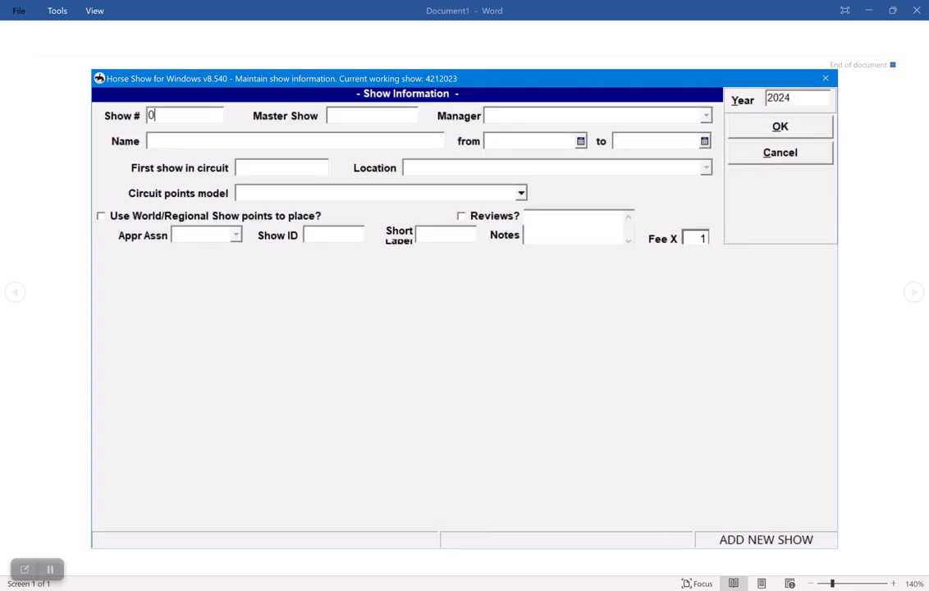
{"action": "type", "text": "91"}
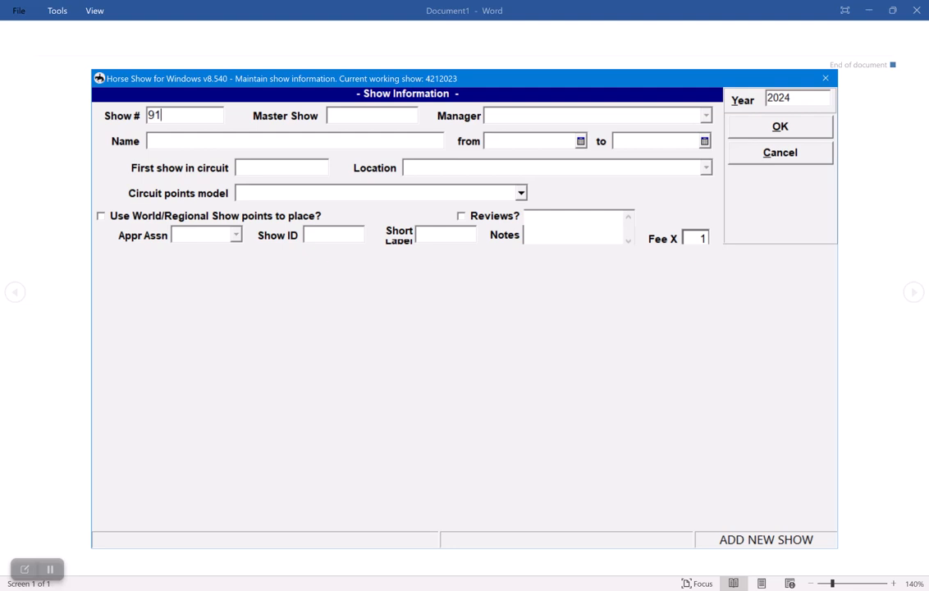
{"action": "type", "text": "2347"}
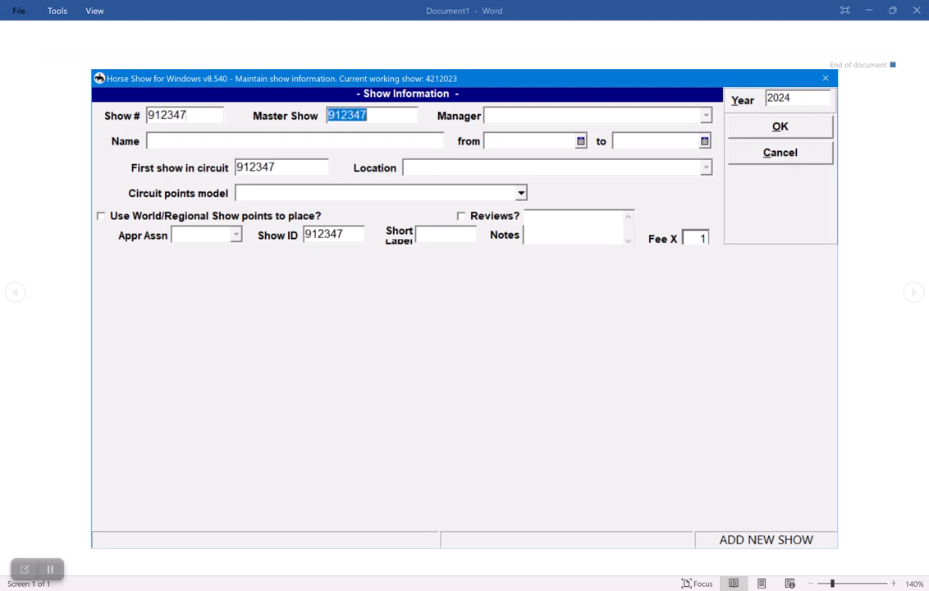
{"action": "type", "text": "02152024"}
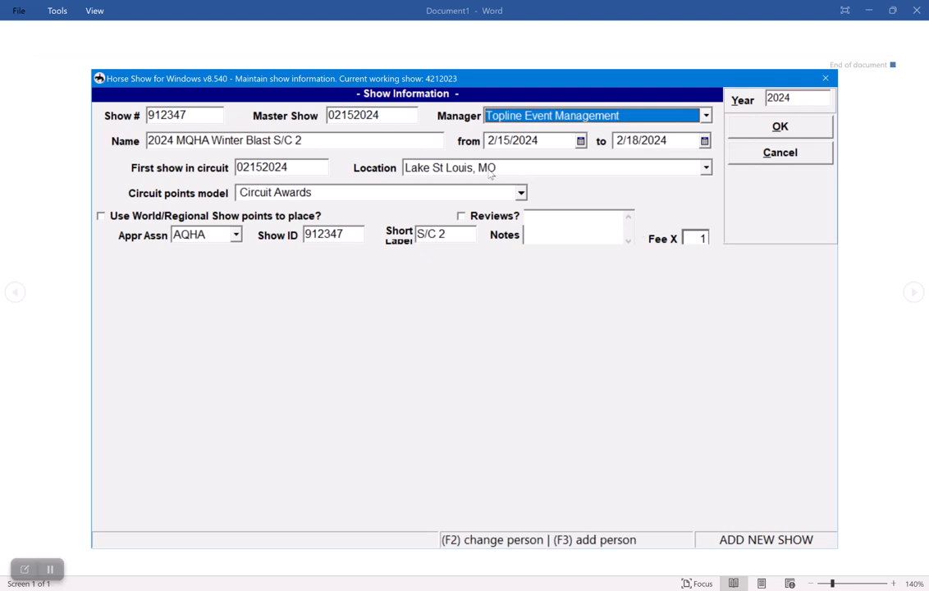
{"action": "mouse_move", "coordinate": [809, 131]}
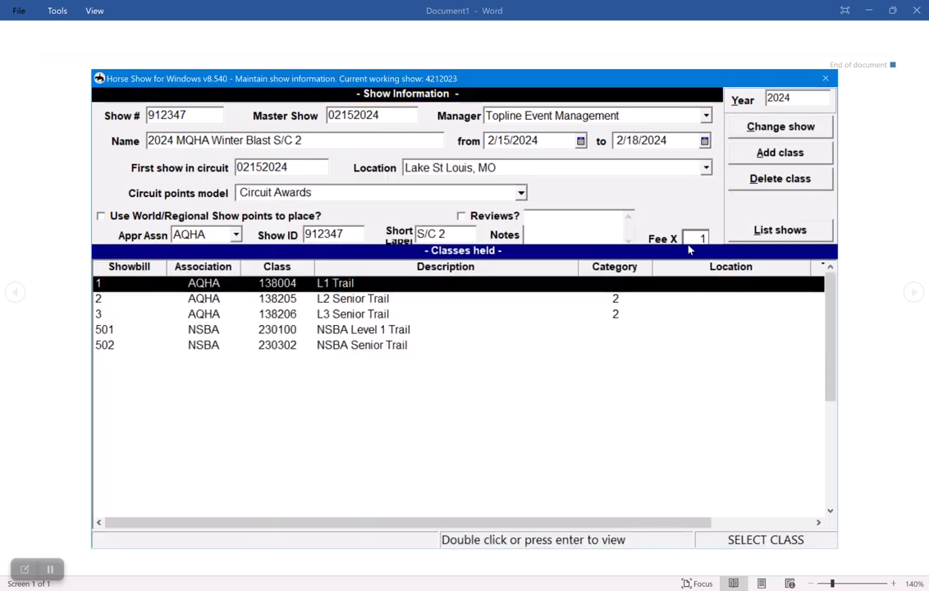
{"action": "left_click", "coordinate": [778, 230]}
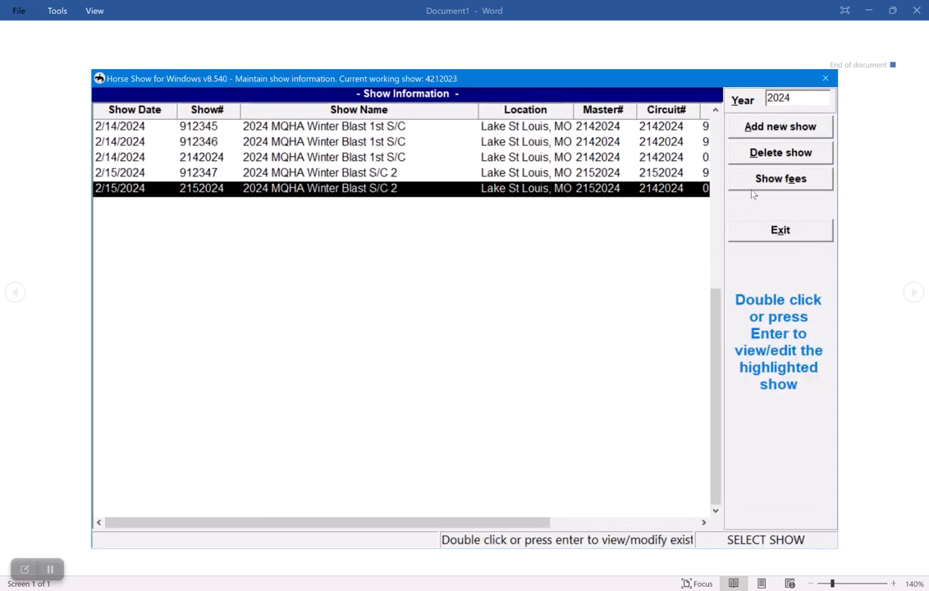
{"action": "left_click", "coordinate": [778, 125]}
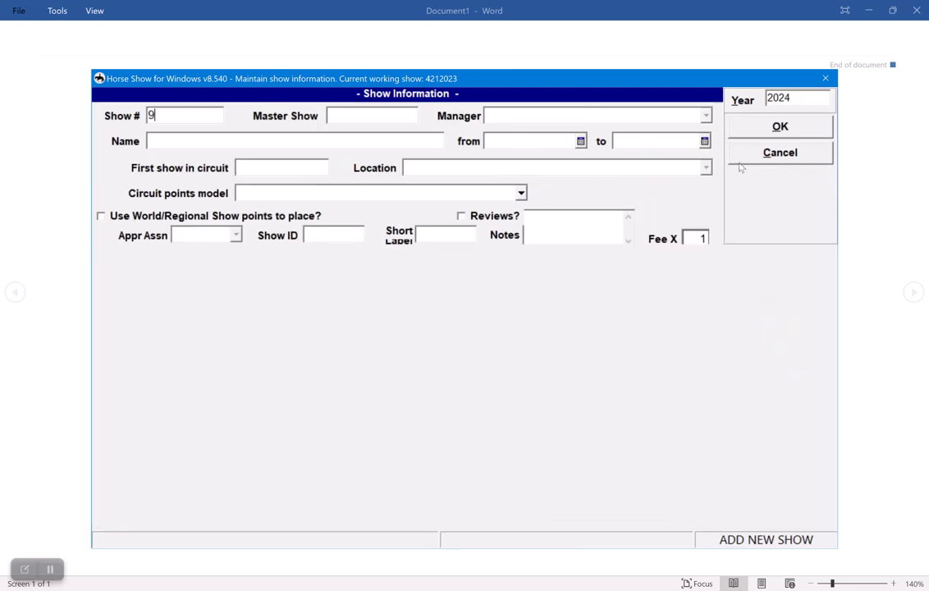
- Enter show 912348, include the L1, L2 and L3 Trail classes, and return to the show list
{"action": "type", "text": "12348"}
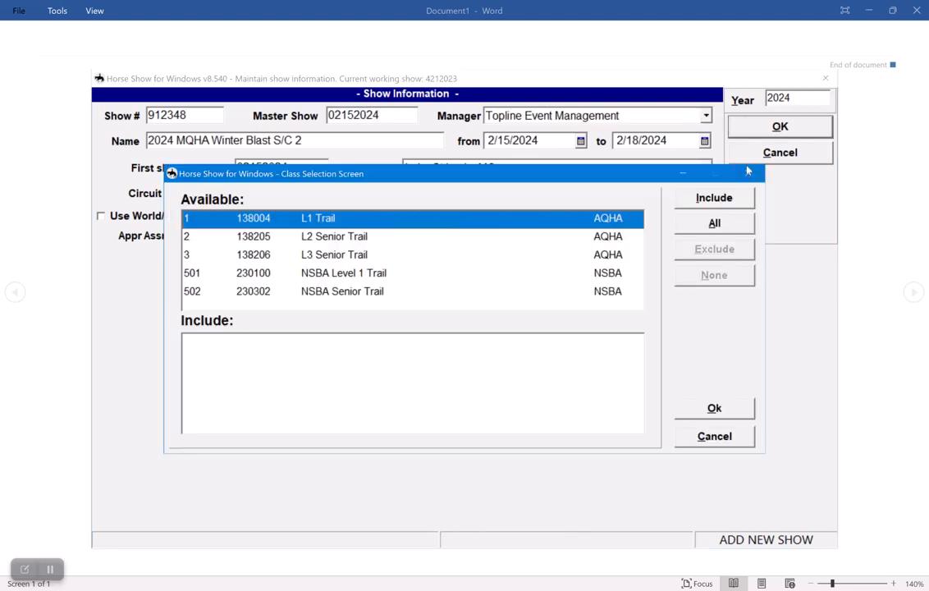
{"action": "left_click", "coordinate": [334, 236]}
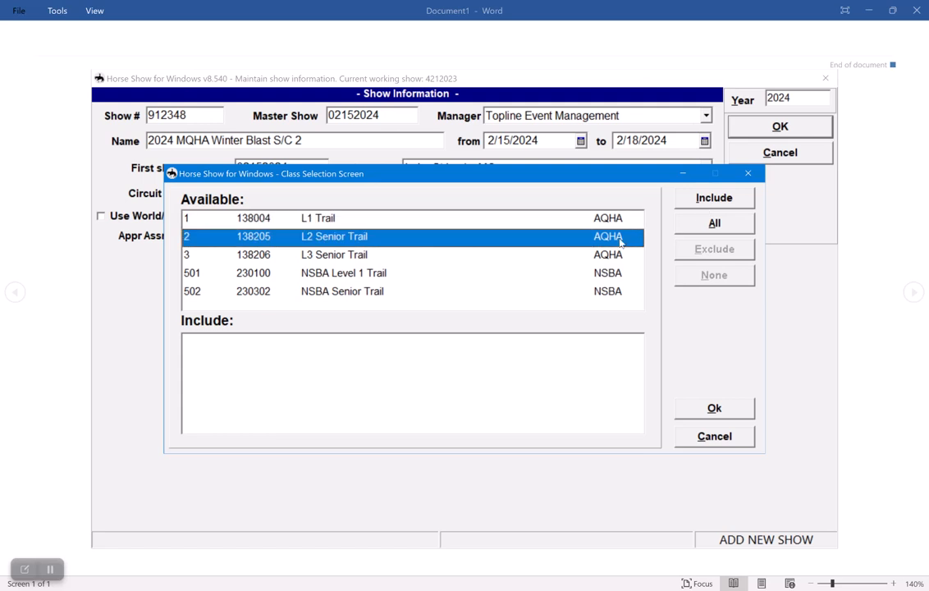
{"action": "left_click", "coordinate": [713, 197]}
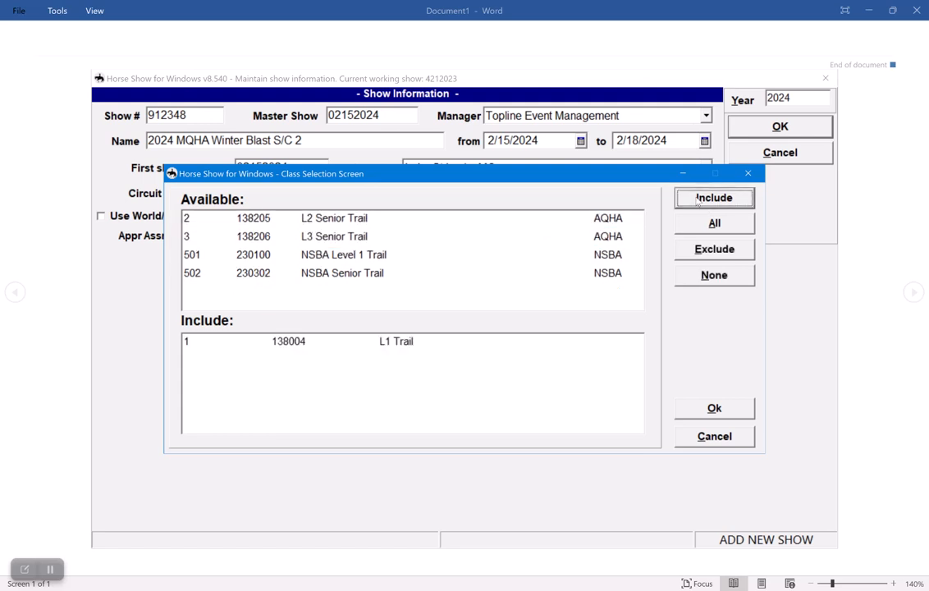
{"action": "left_click", "coordinate": [713, 197]}
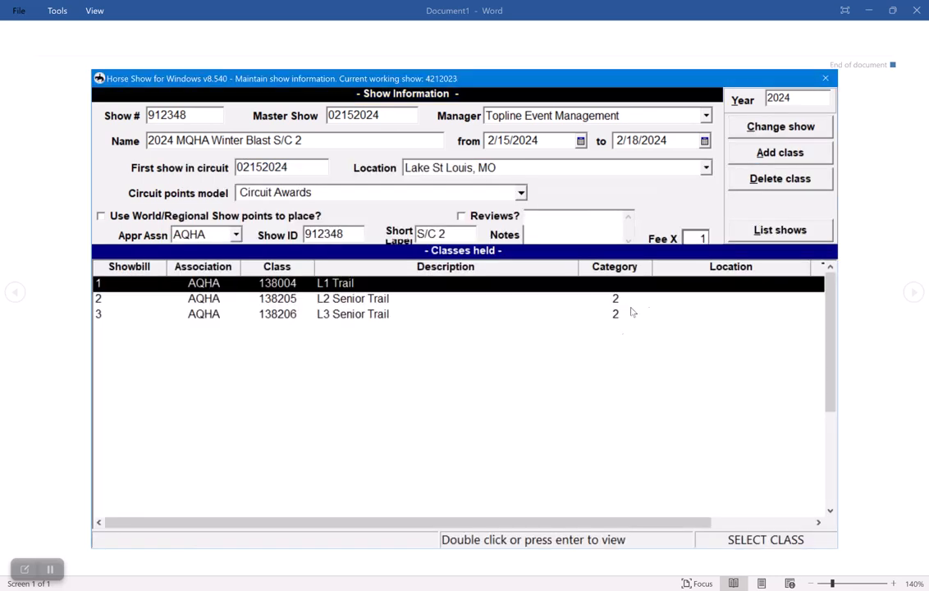
{"action": "left_click", "coordinate": [778, 230]}
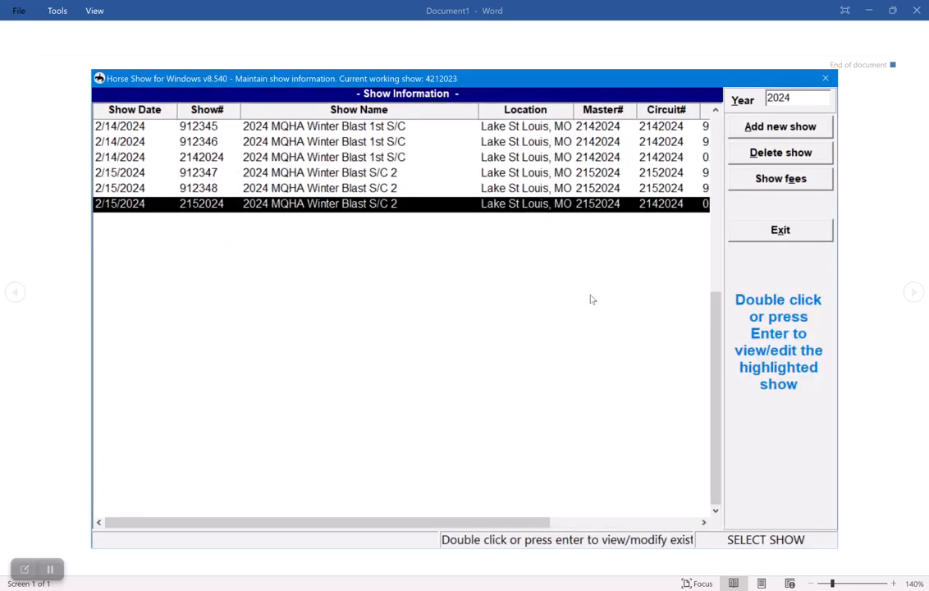